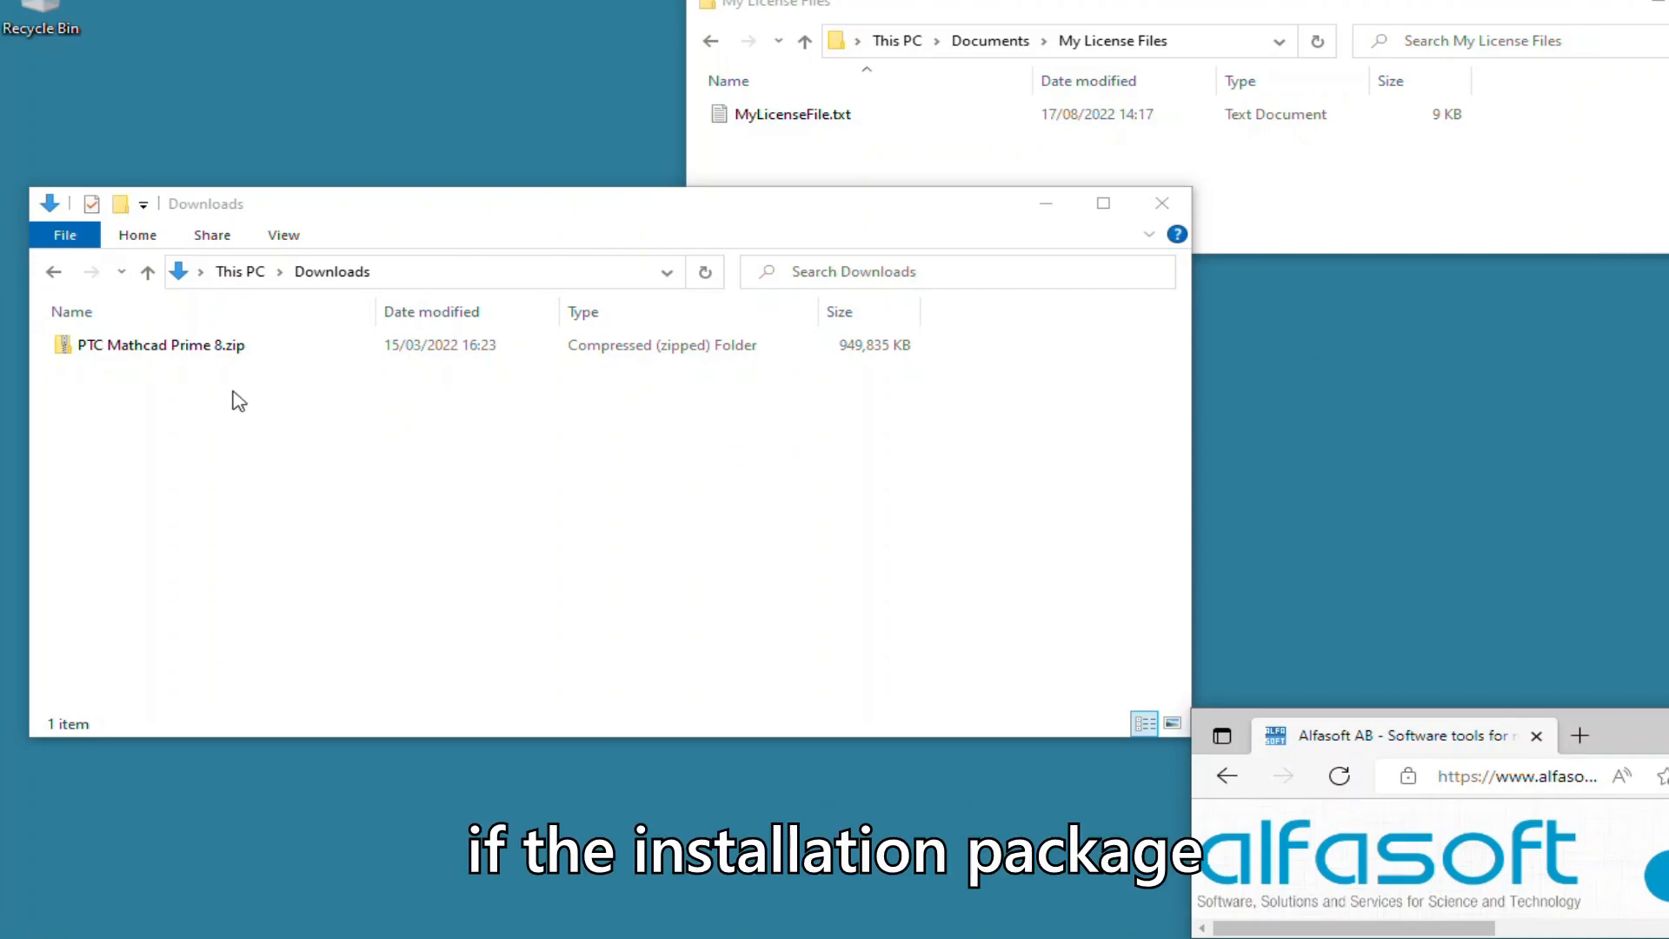
- Extract PTC Mathcad Prime 8.zip into the PTC Mathcad Prime 8 folder in Downloads
click(160, 344)
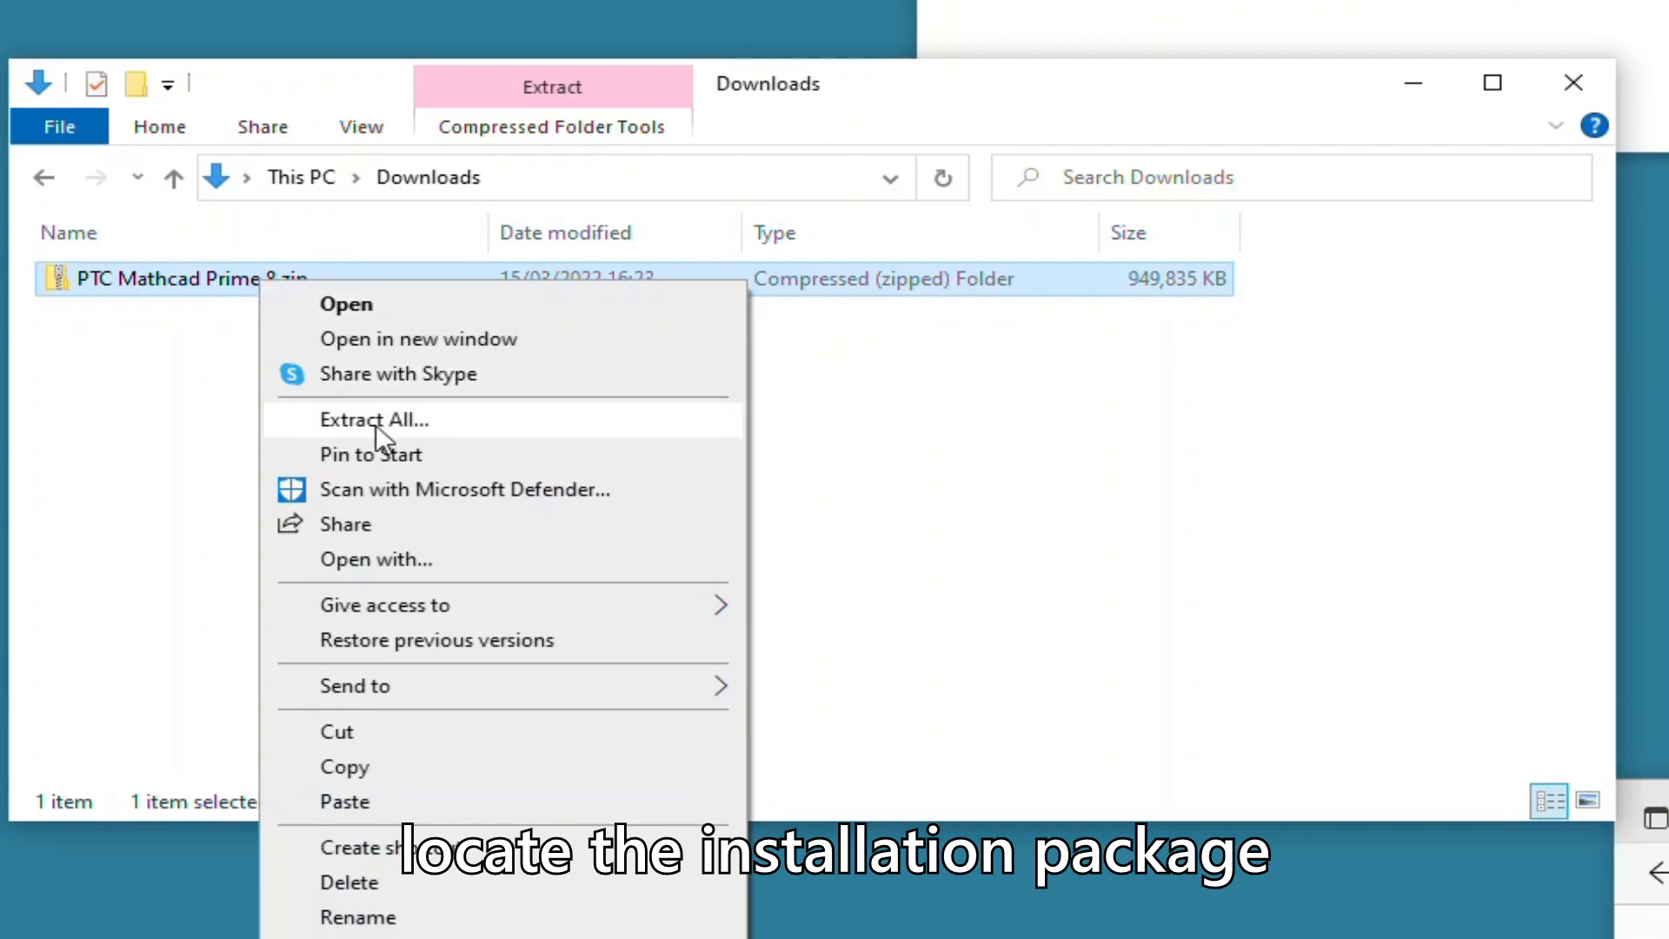
click(373, 419)
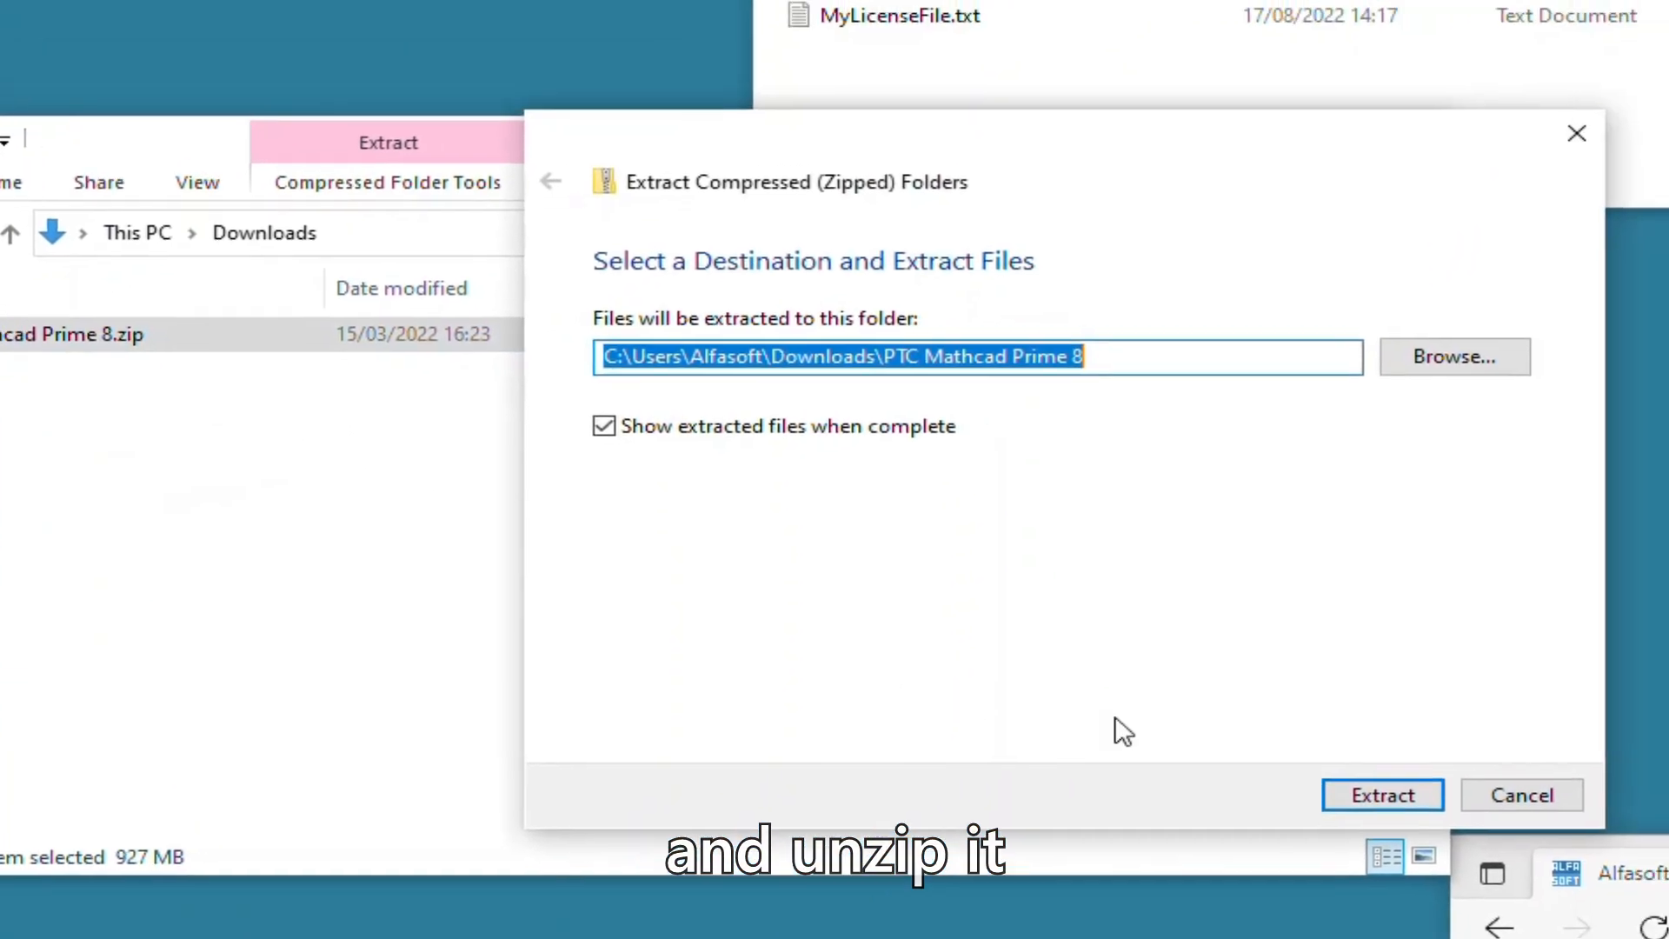
click(1382, 794)
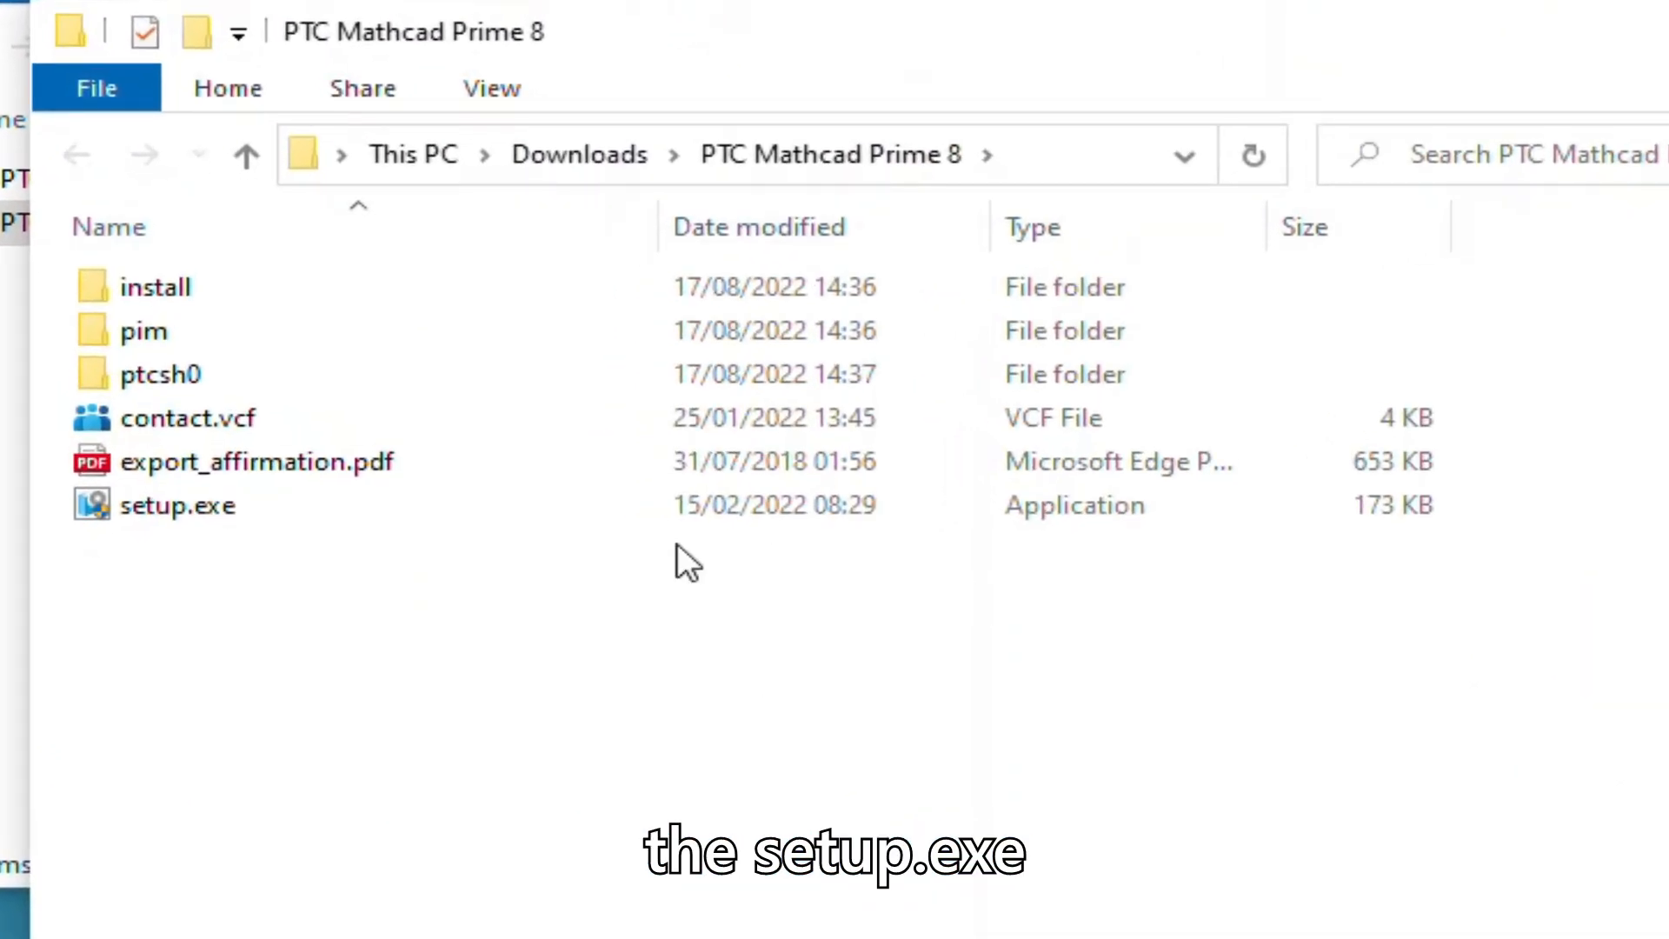
- Launch setup.exe from the extracted folder to start the Installation Assistant
click(177, 504)
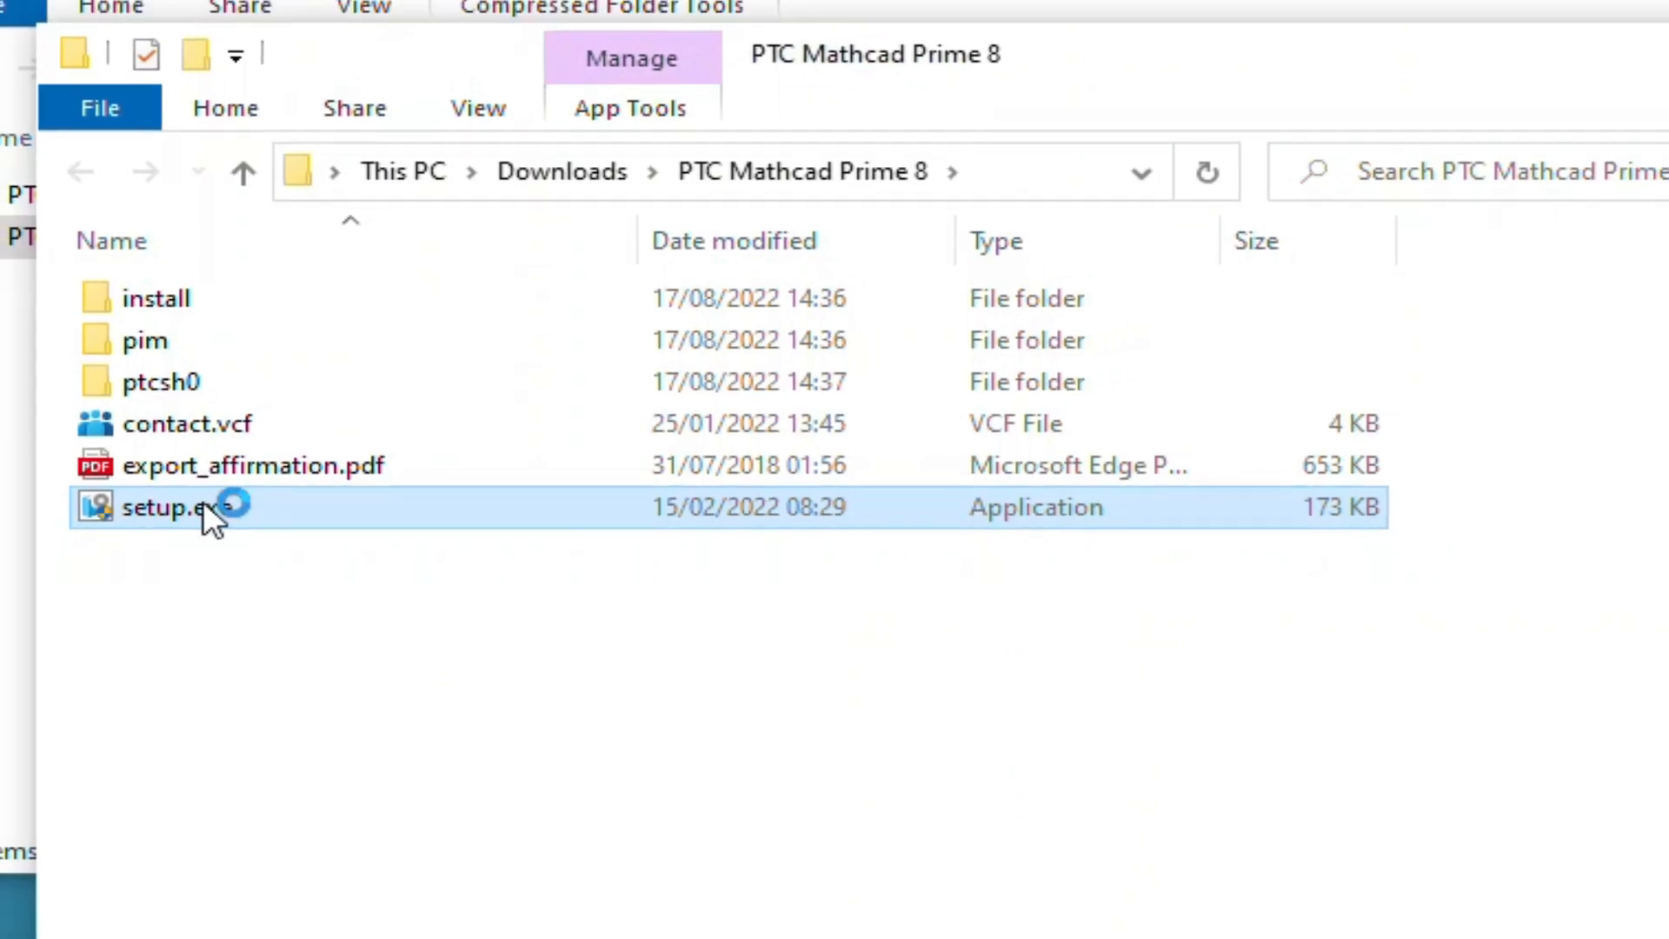
double_click(160, 506)
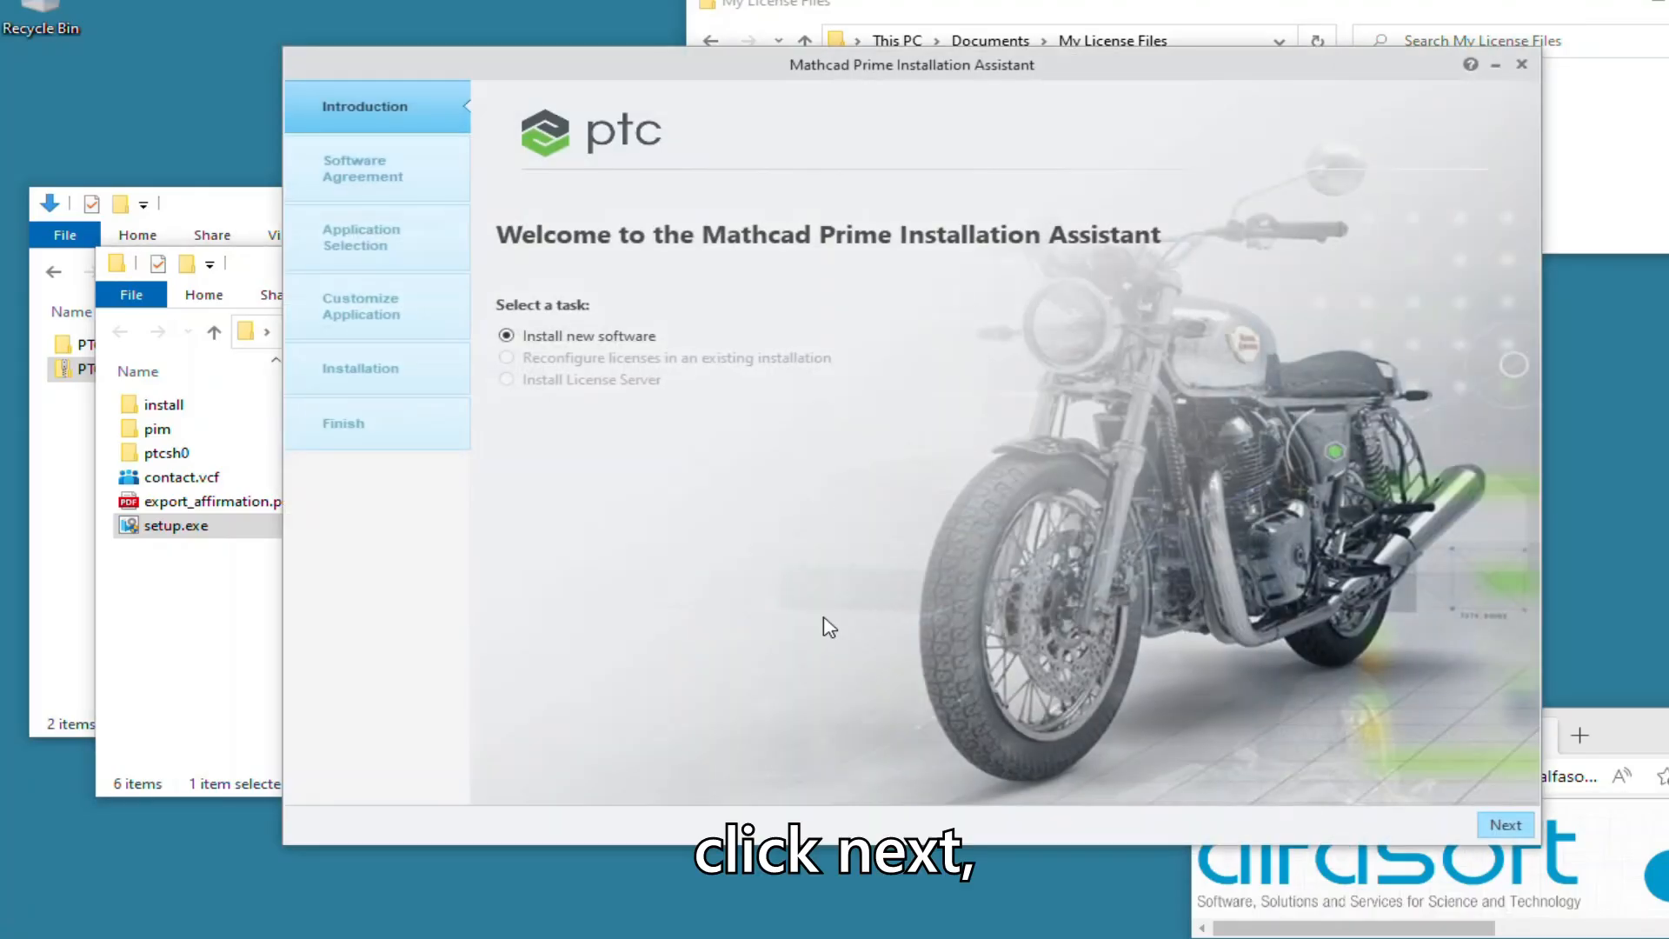
- Accept the license agreement, install Mathcad Prime 8.0.0.0 with Diagnostic Tools, and finish
click(1504, 824)
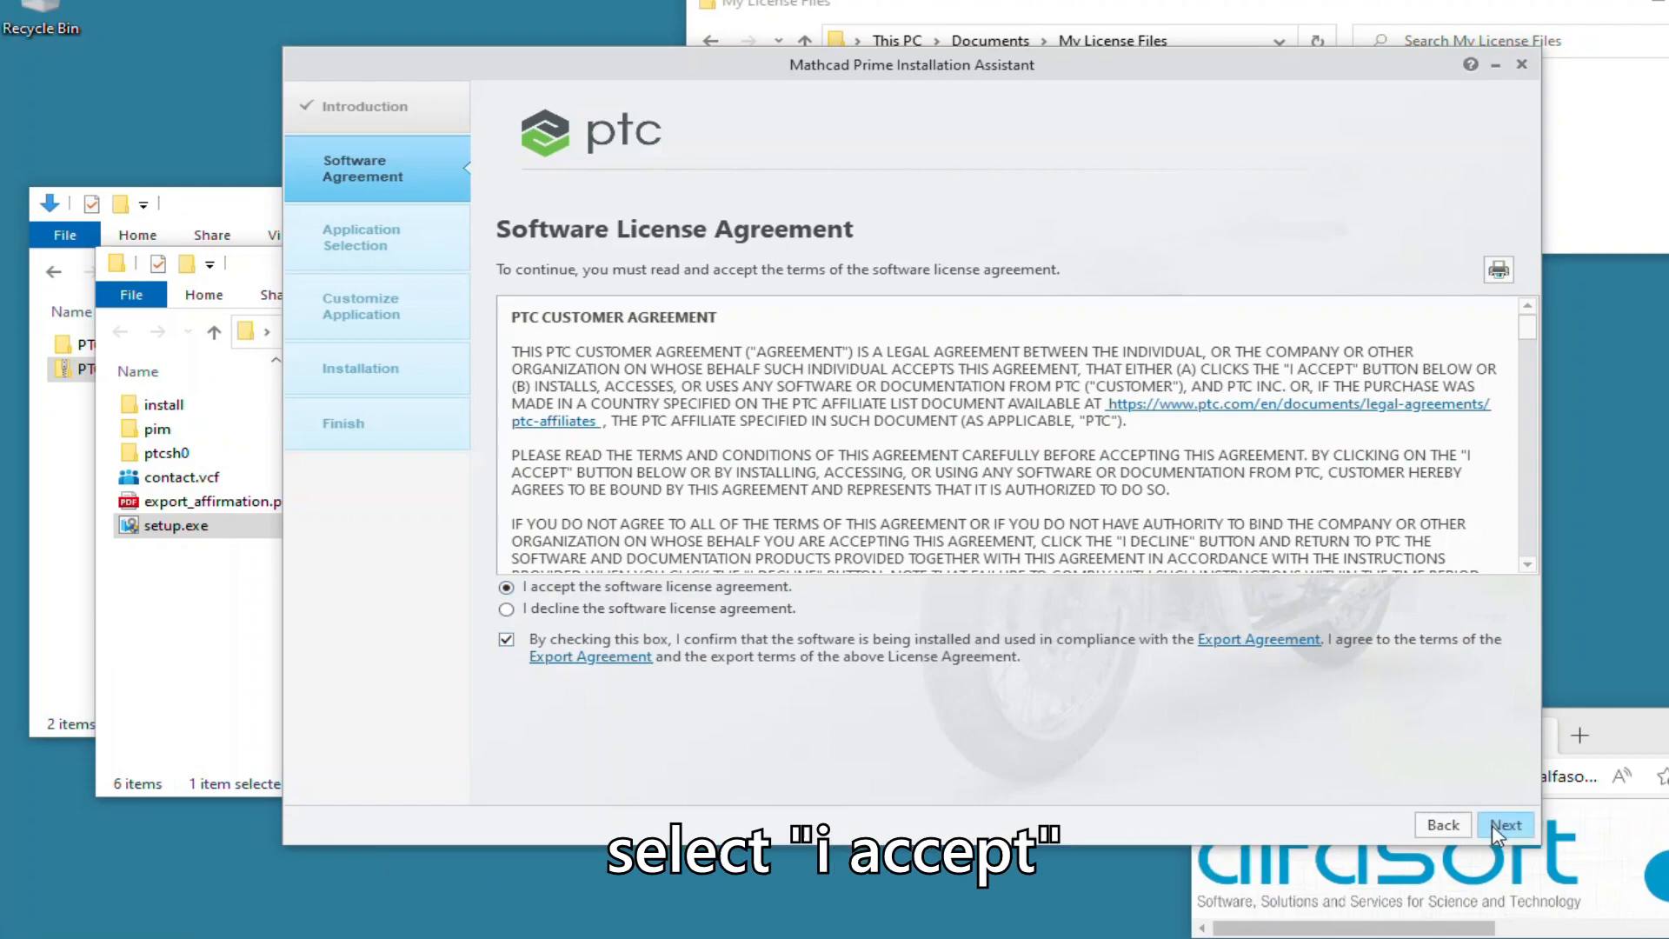
click(1504, 824)
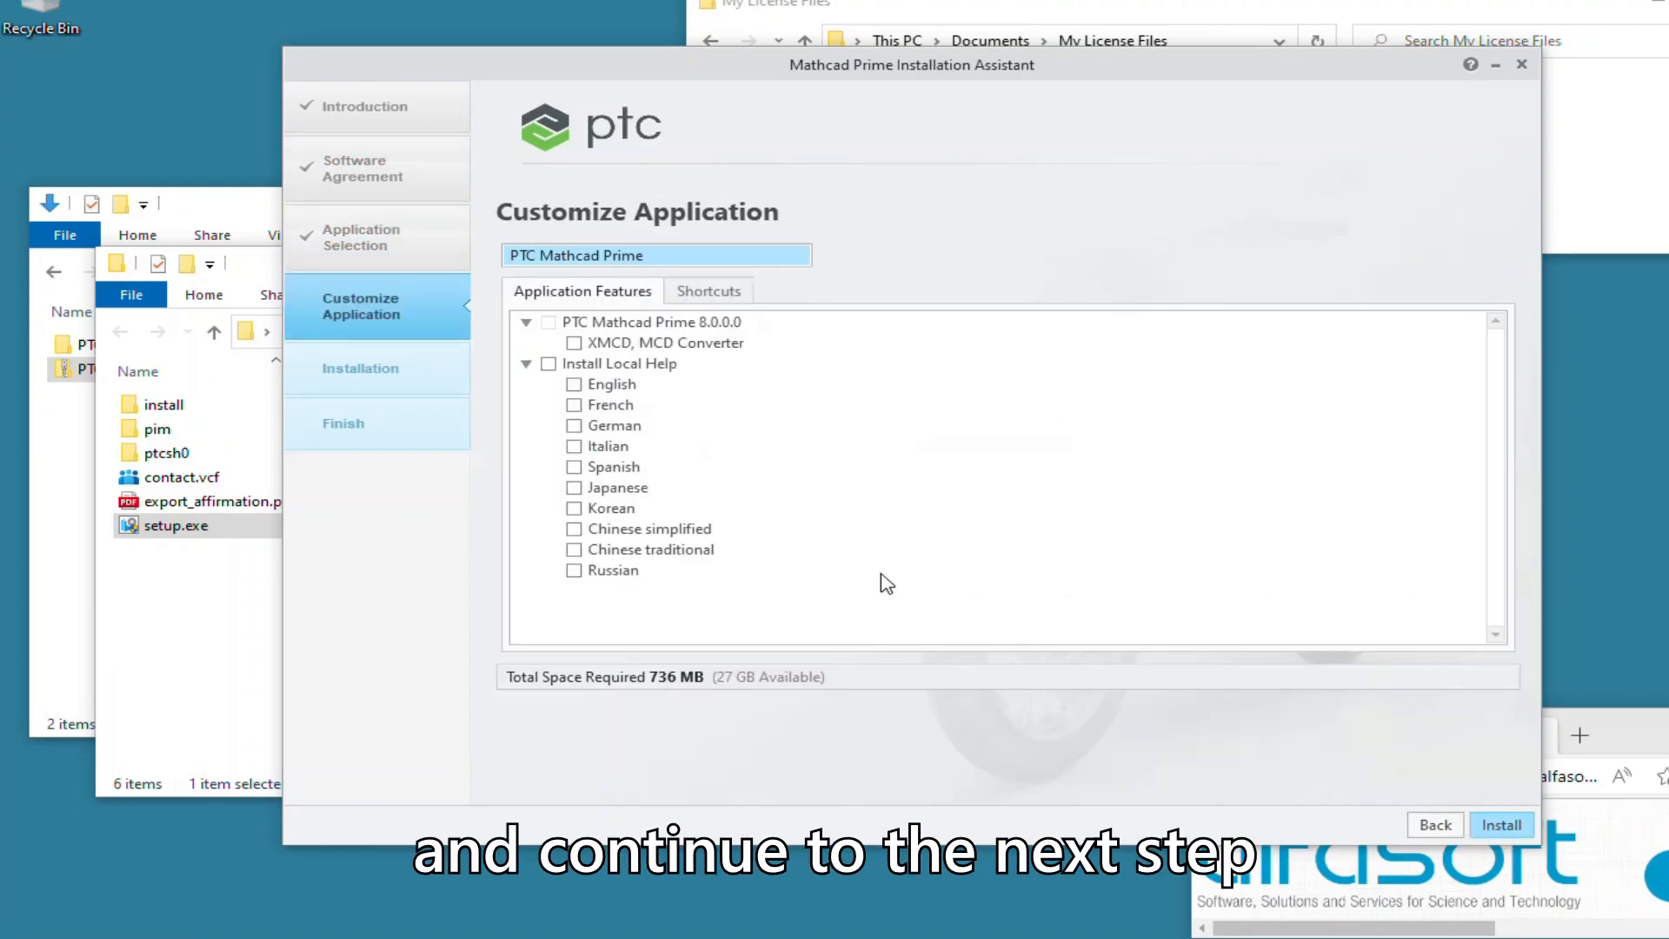
click(551, 322)
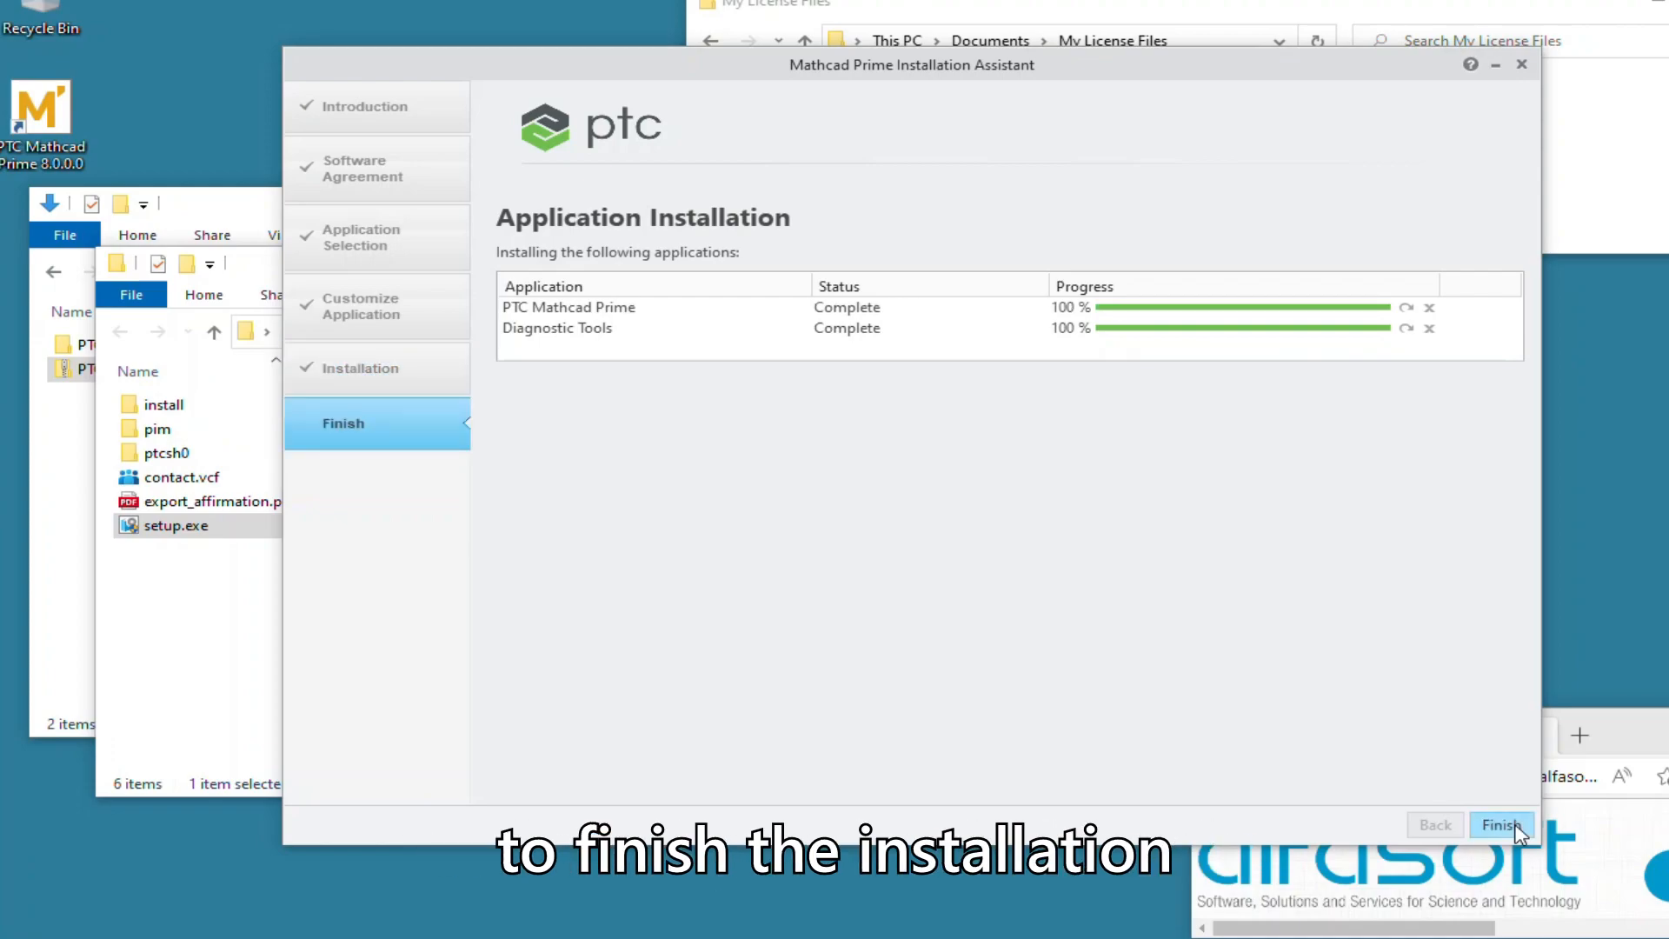
click(1501, 825)
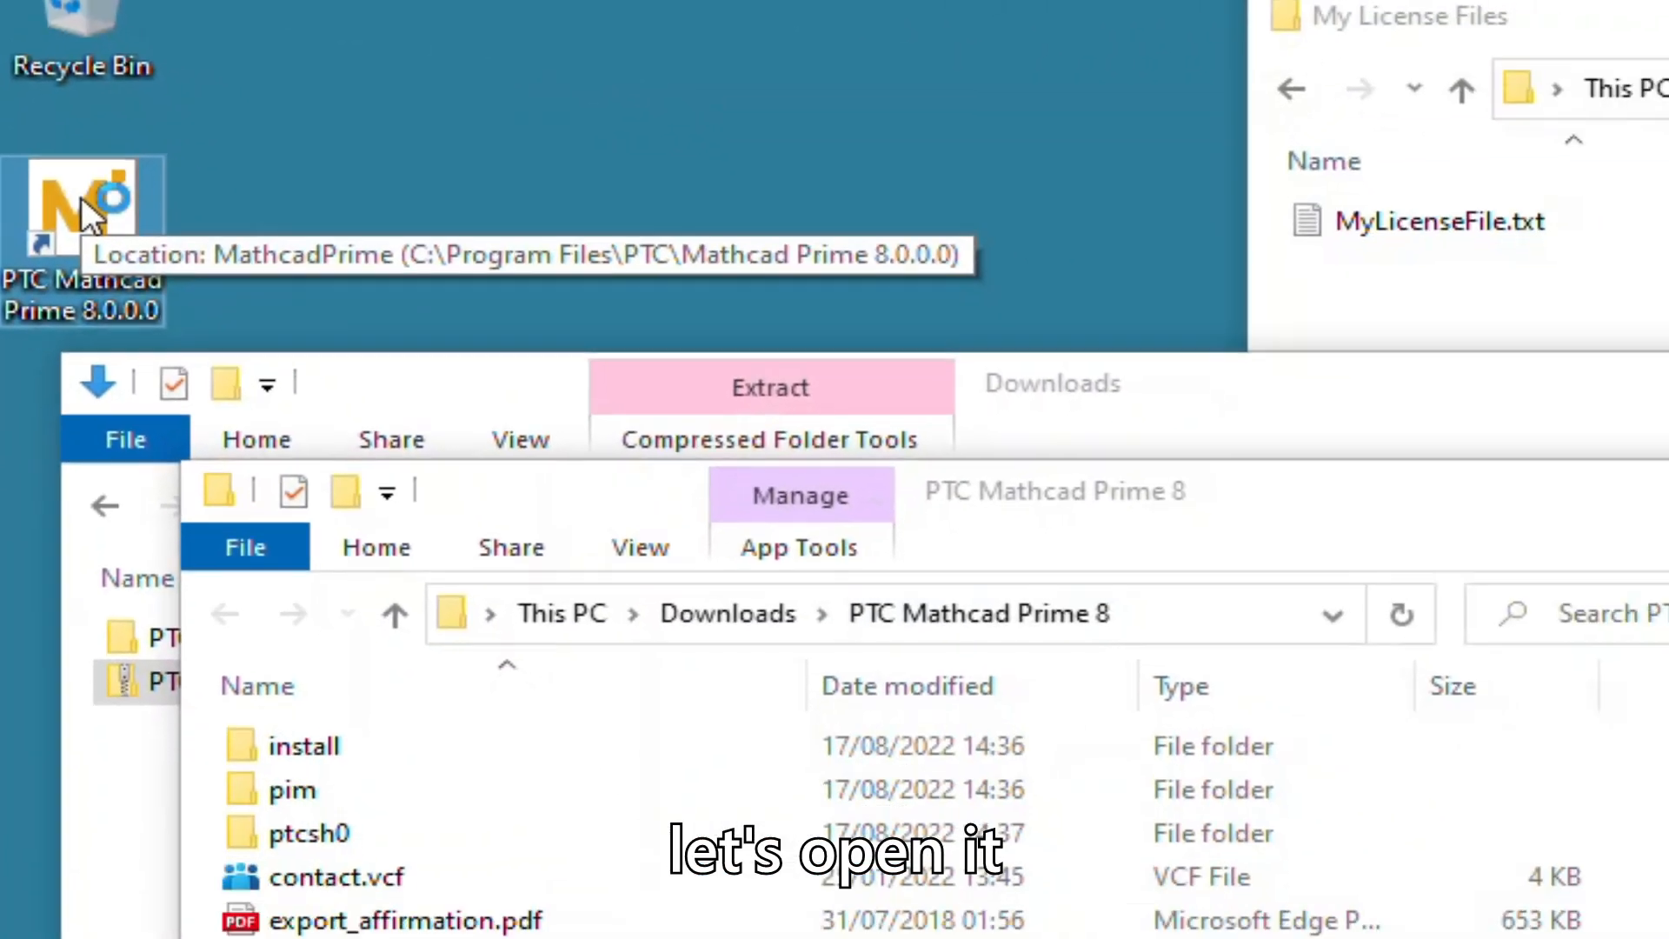
- Start Mathcad Prime 8.0.0.0 from its desktop shortcut and choose 'Configure product to use existing license'
double_click(176, 525)
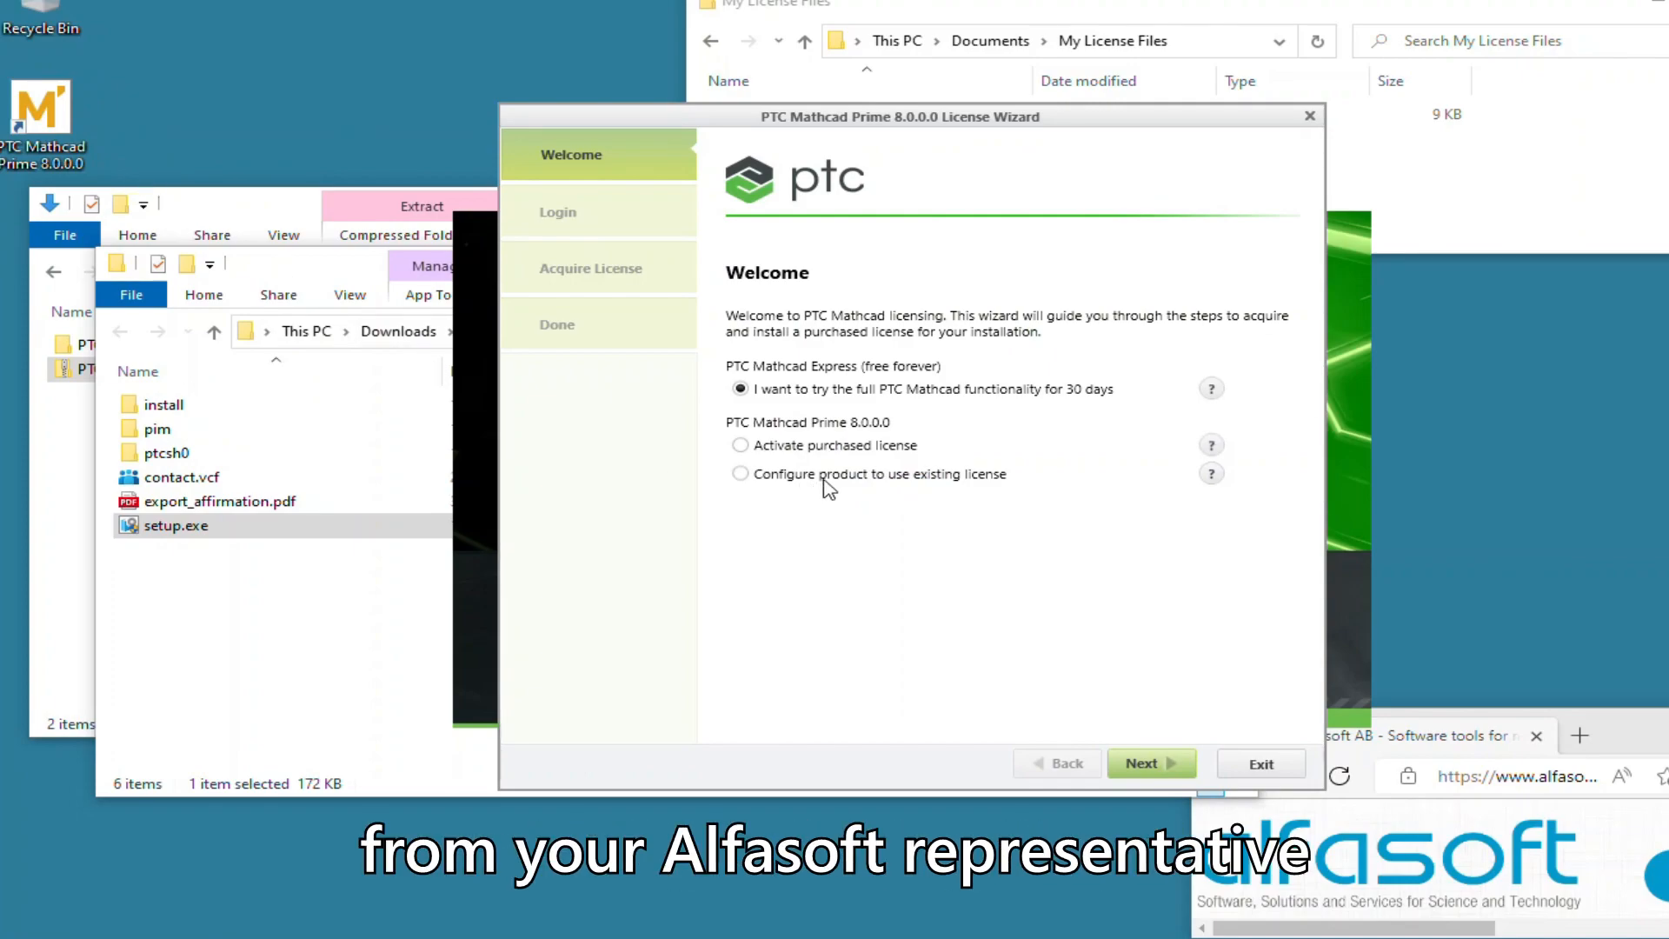
click(741, 473)
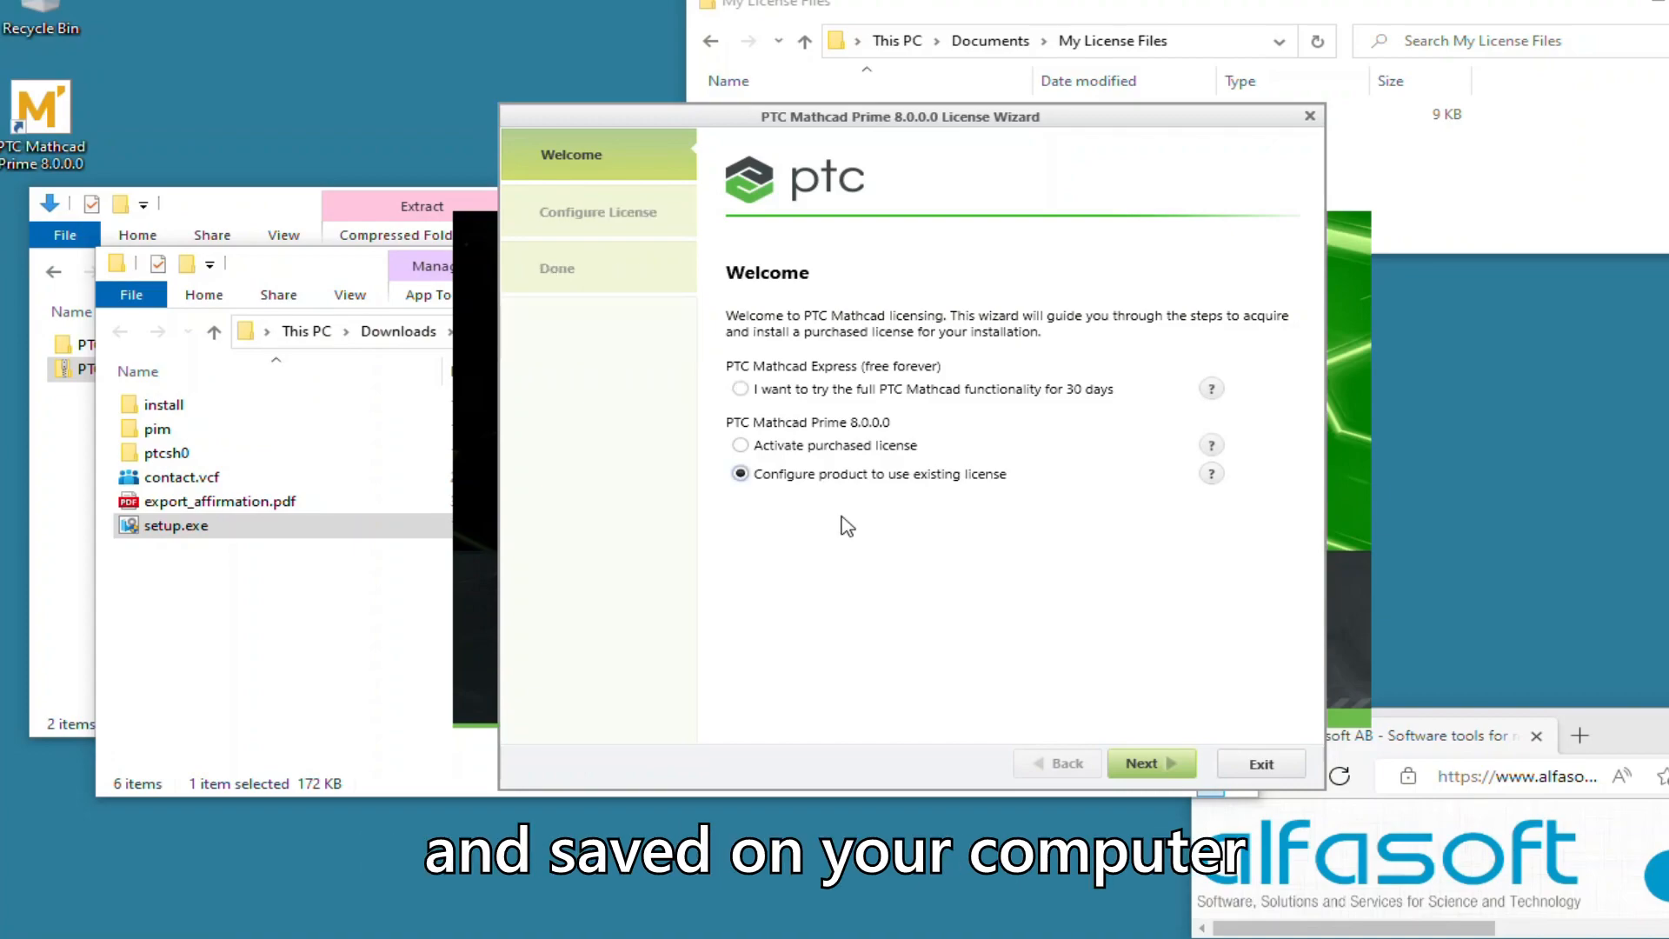
click(1151, 764)
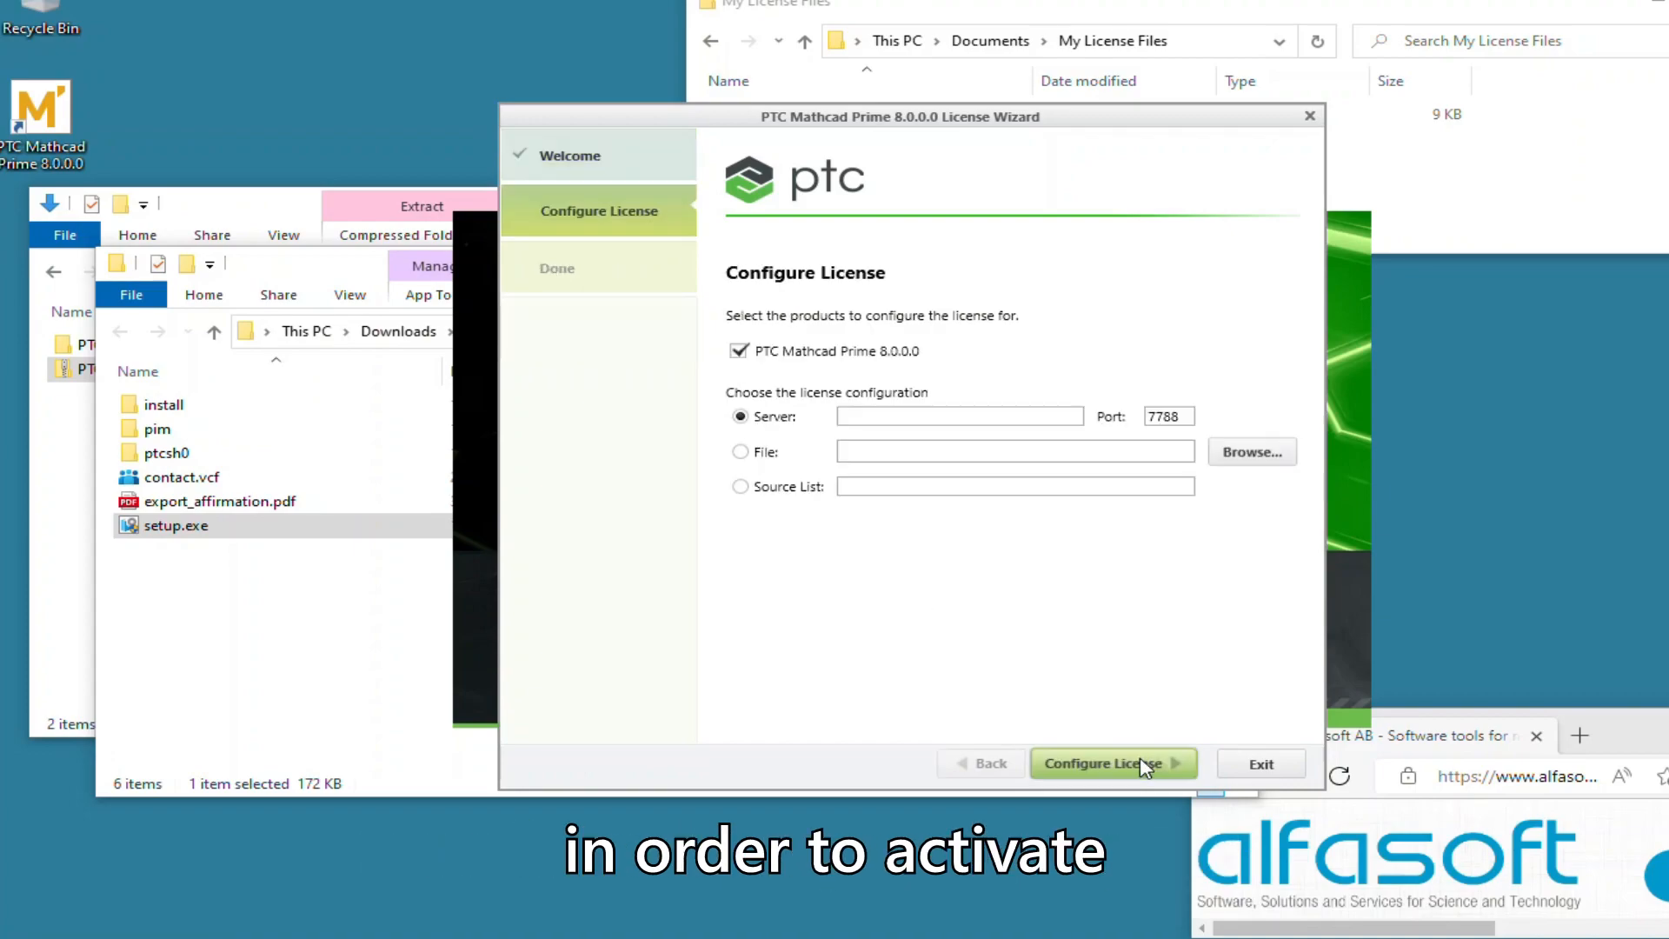
- Configure the license from the license file, then exit the wizard so Mathcad Prime loads
click(958, 415)
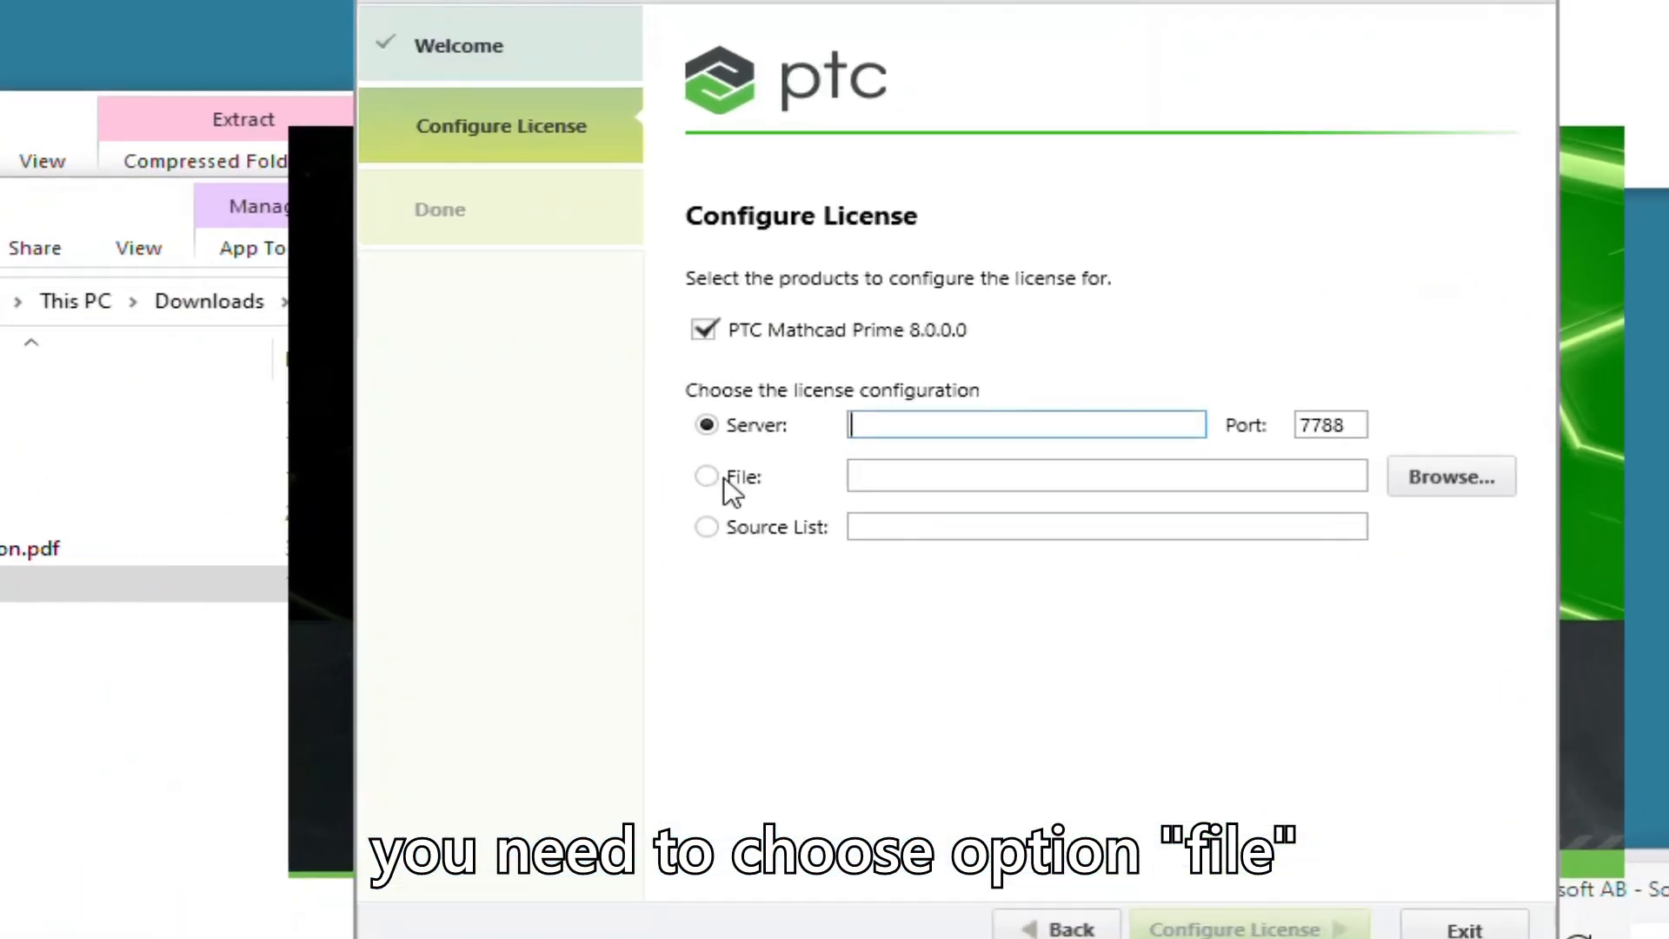
click(1450, 476)
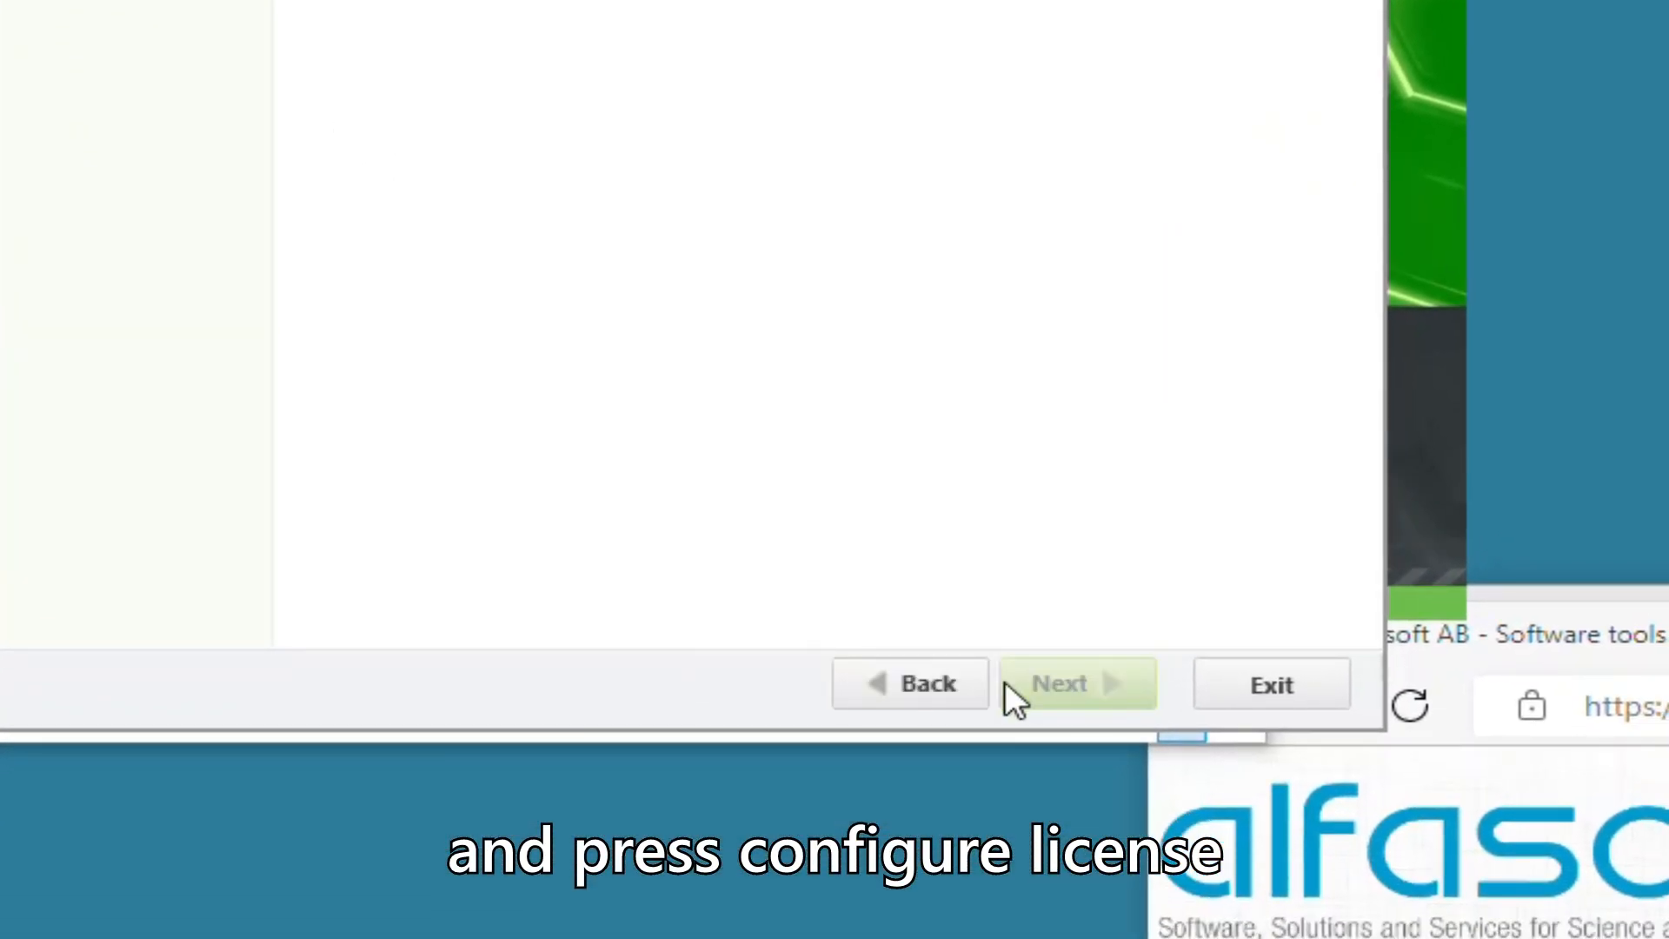
click(1076, 682)
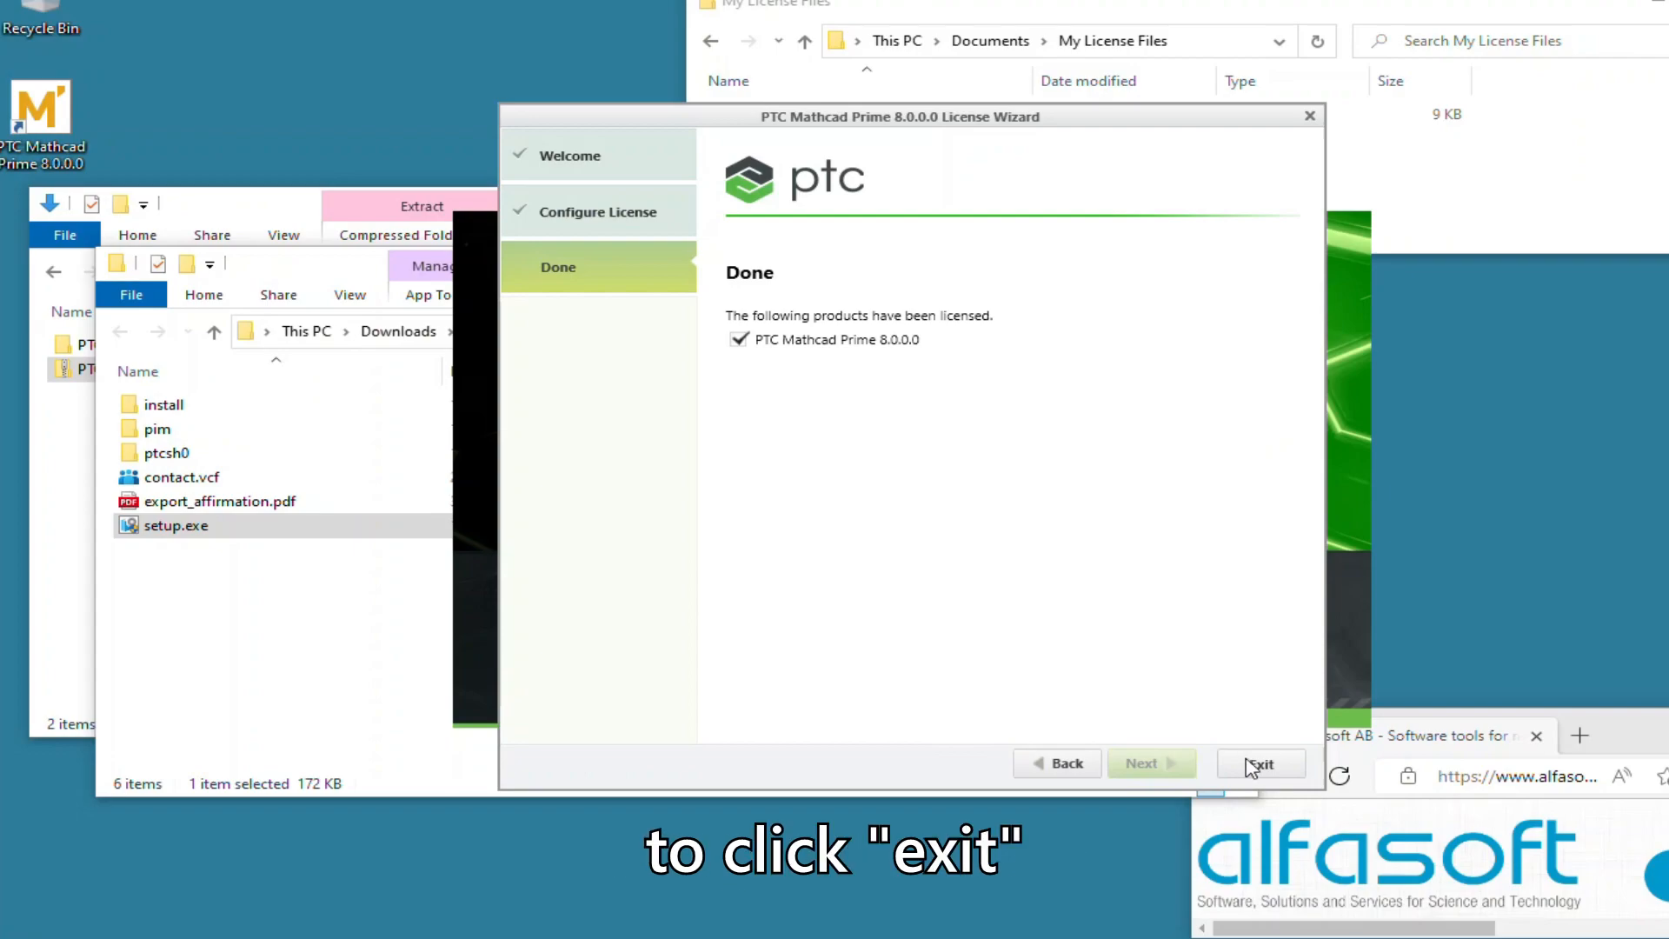
click(1261, 763)
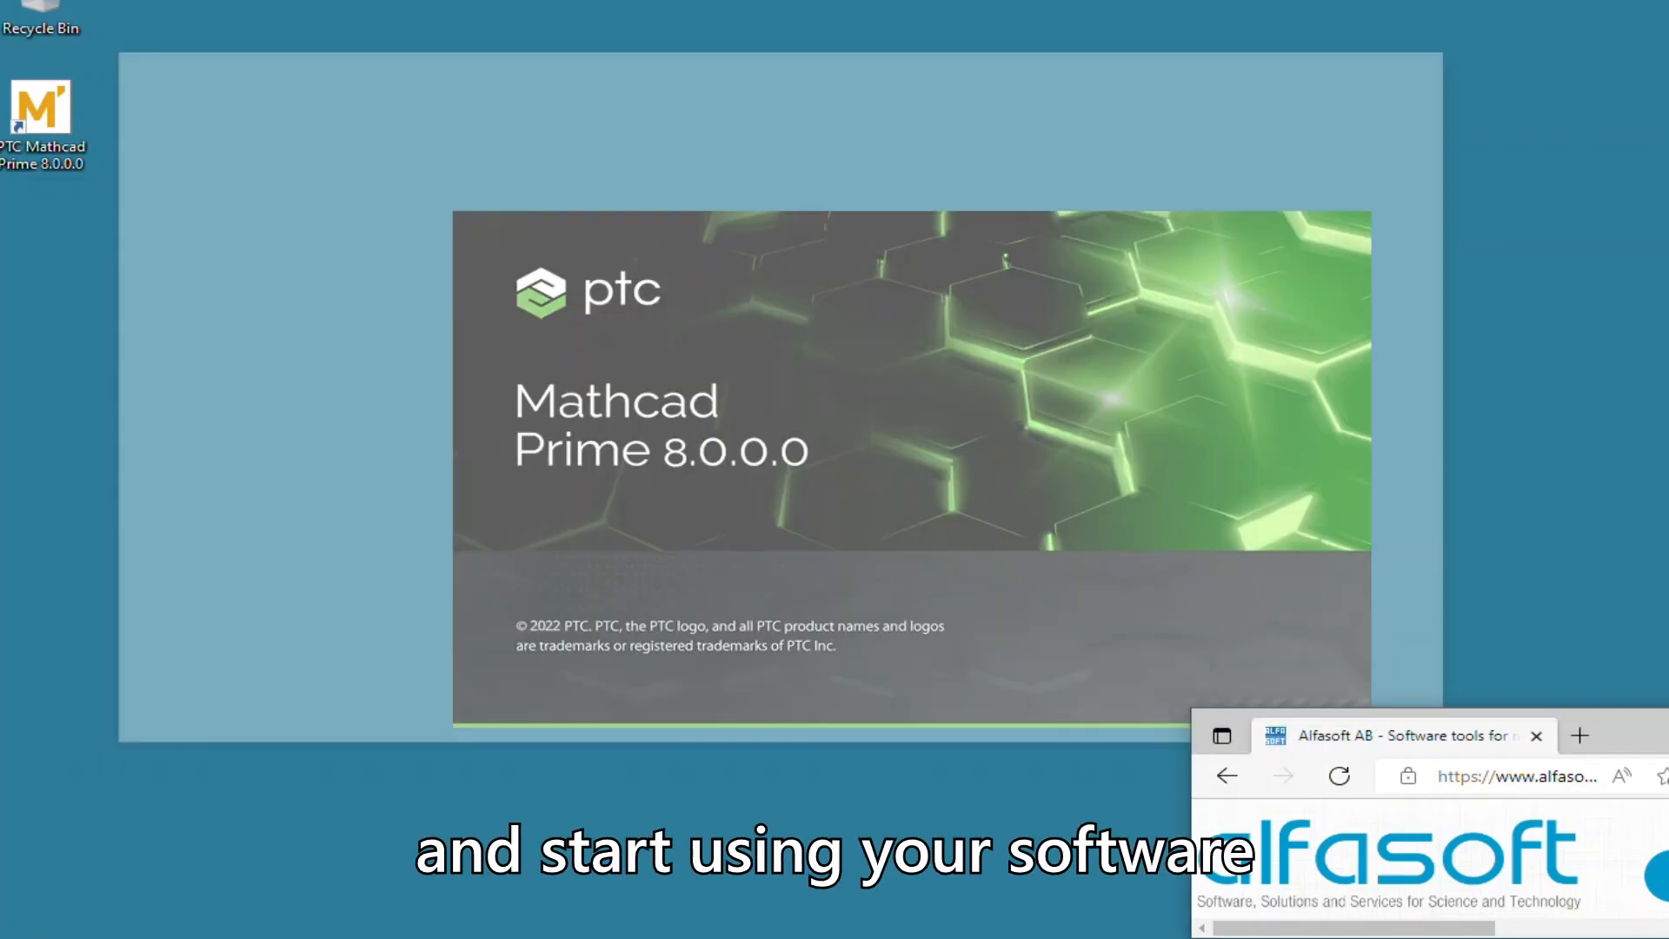